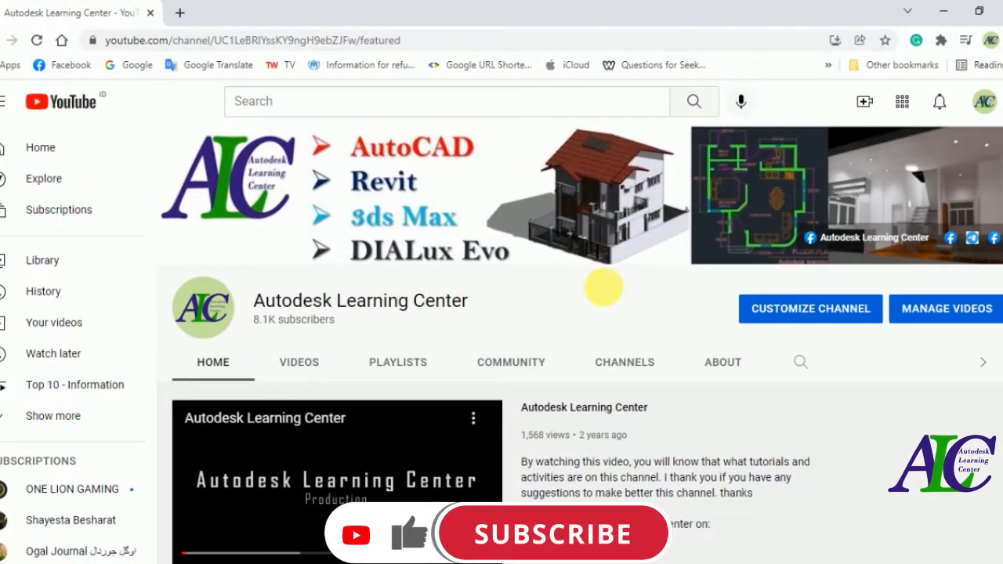
Look over the Autodesk Learning Center Facebook page and switch back to the YouTube channel
left_click(552, 533)
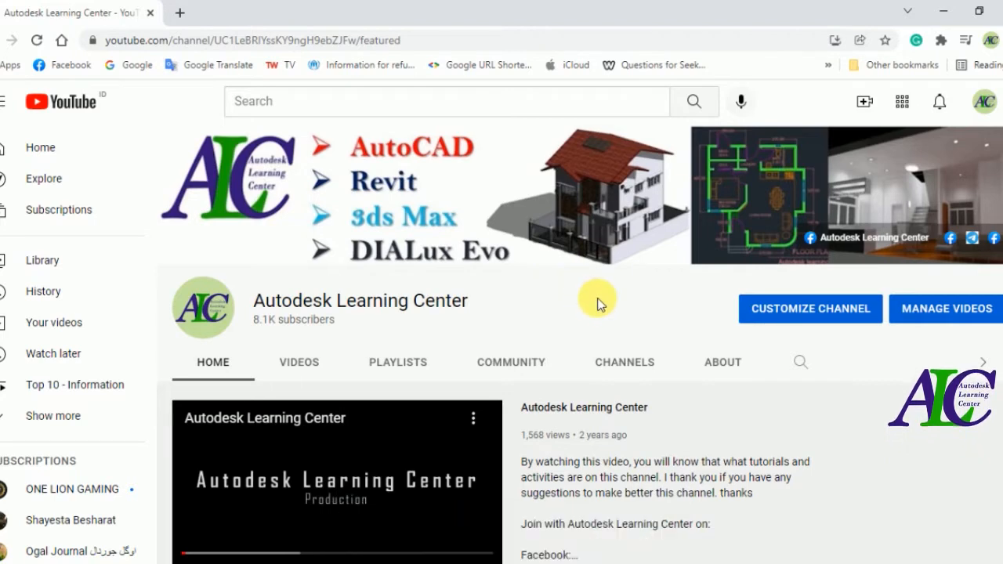
mouse_move(661, 298)
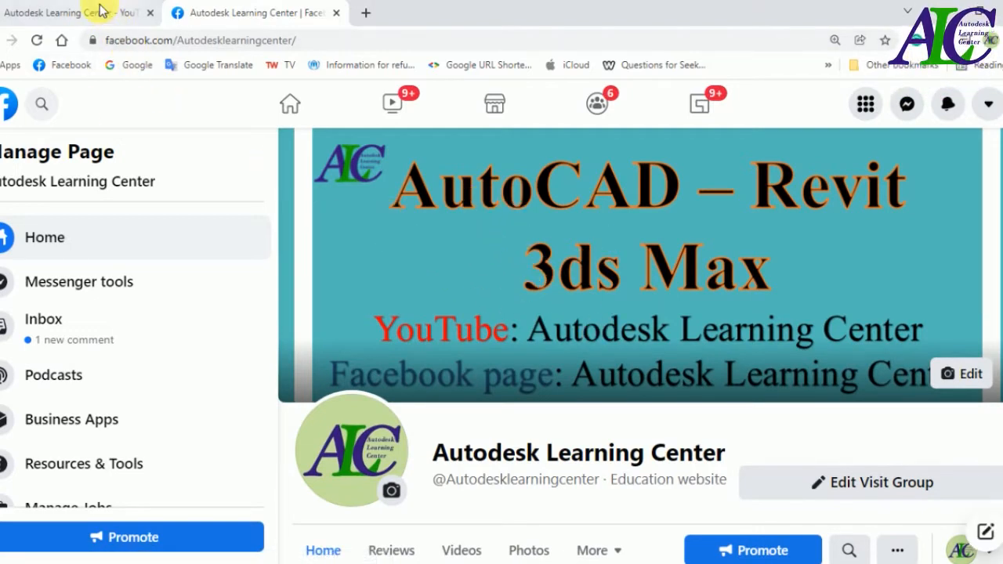
left_click(78, 13)
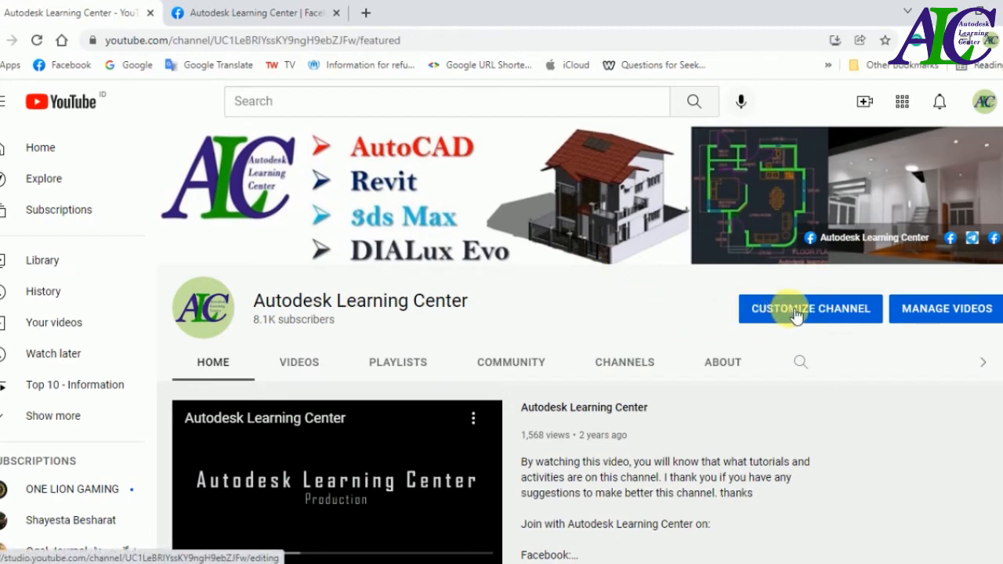
Enter Channel customization for the Autodesk Learning Center channel via Customize Channel
left_click(808, 307)
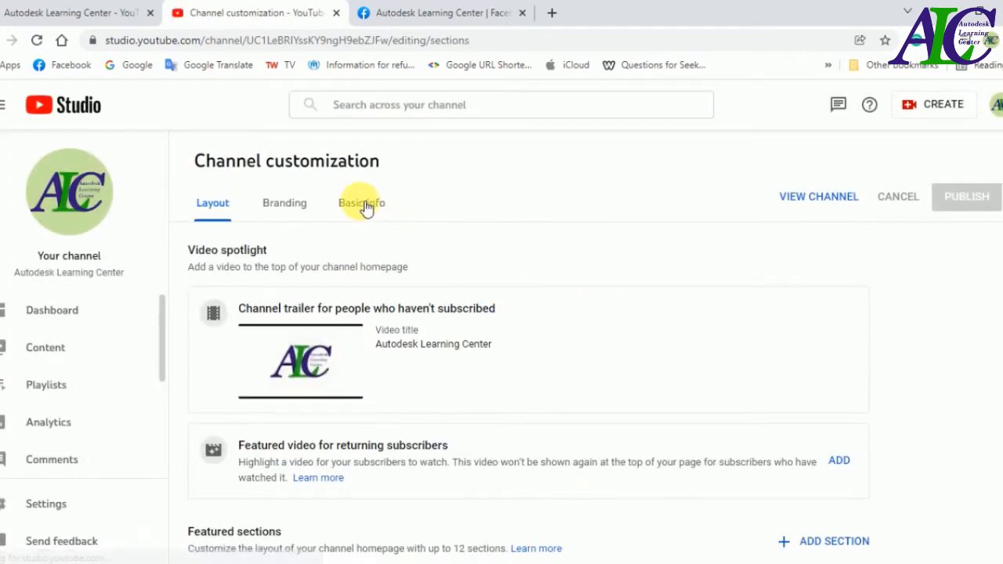
In Basic info, delete the duplicate 'Autodesk' Facebook link, leaving three links listed
left_click(361, 204)
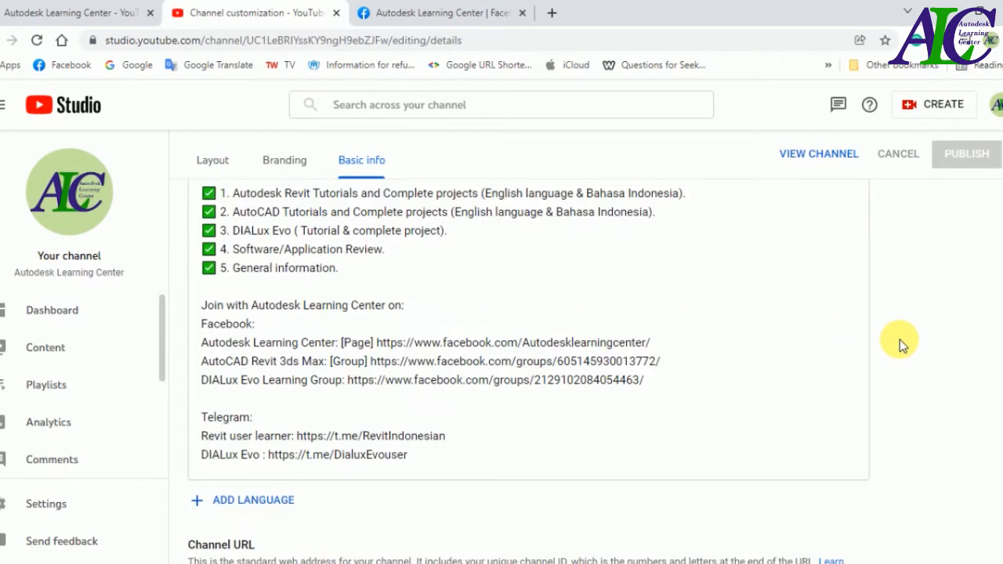
scroll("down", 3)
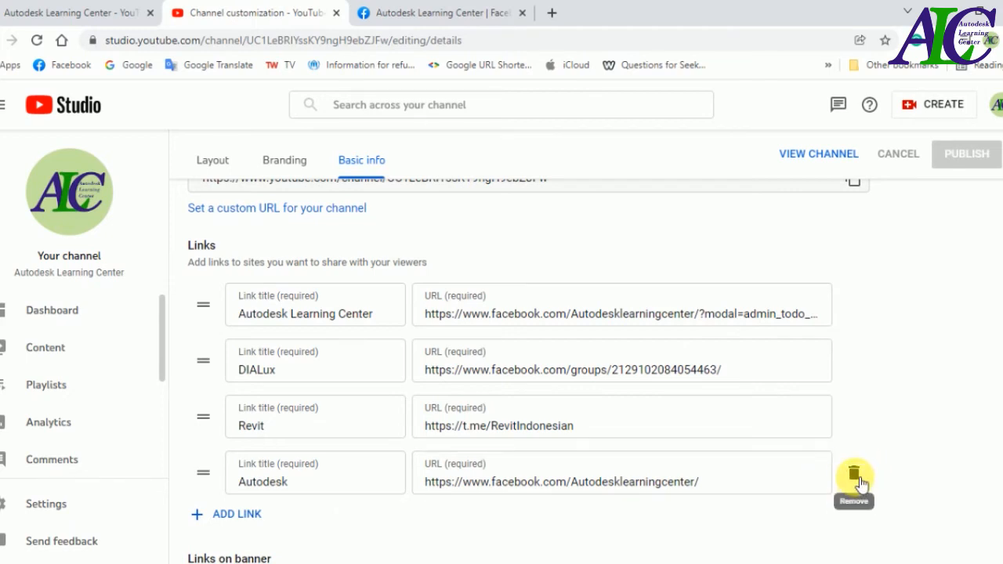
left_click(852, 477)
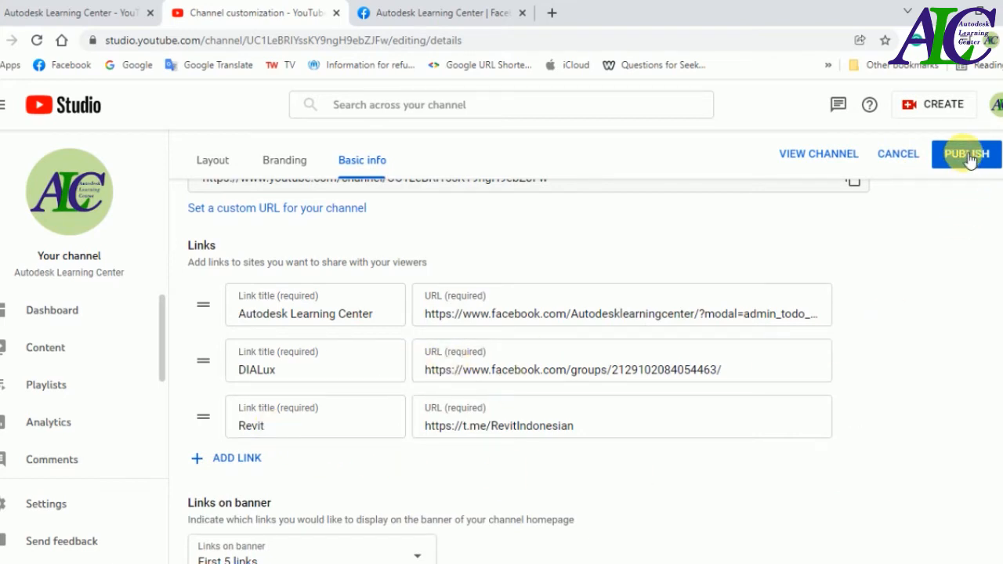
Publish the channel customization so the three-link list goes live
left_click(965, 154)
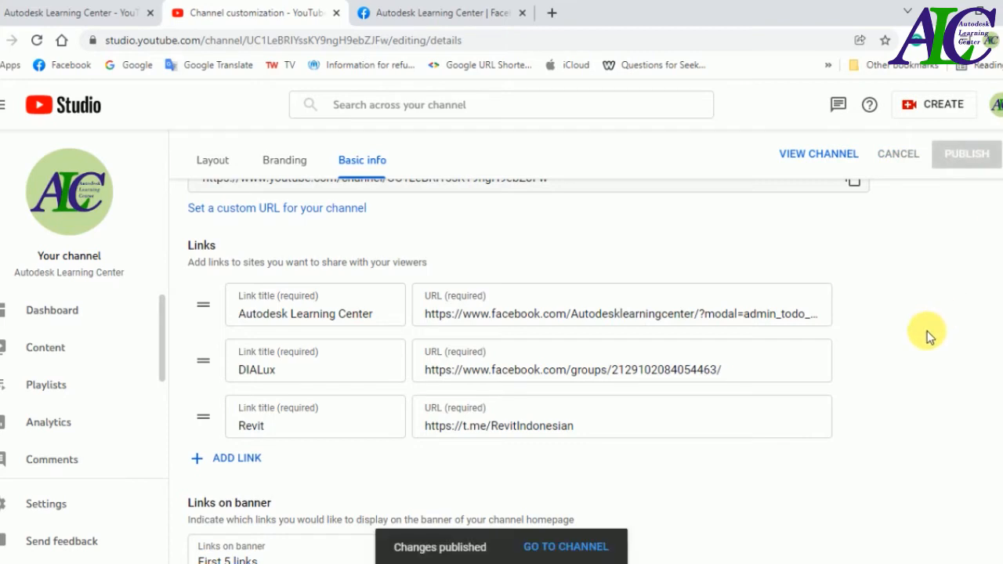
mouse_move(337, 13)
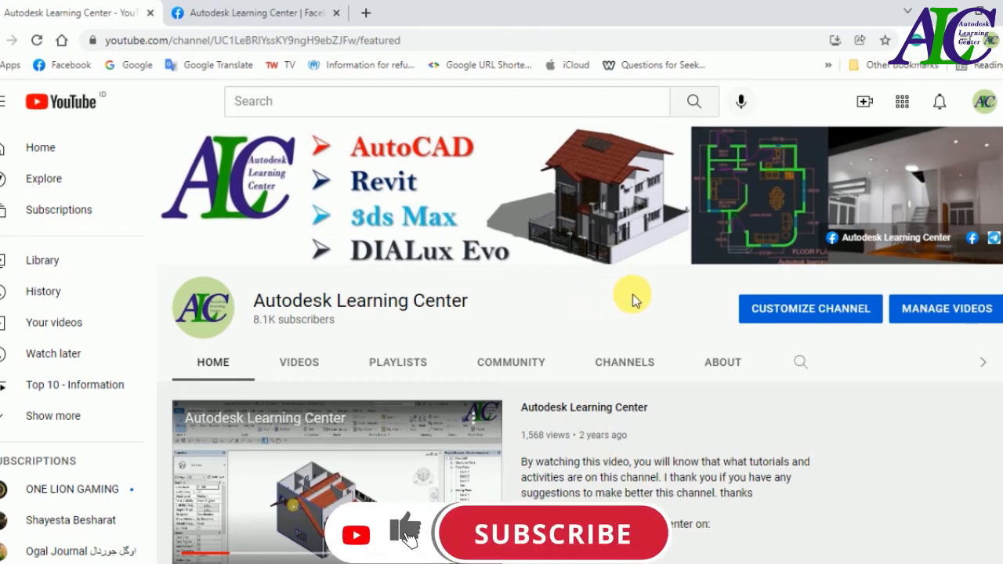
left_click(552, 533)
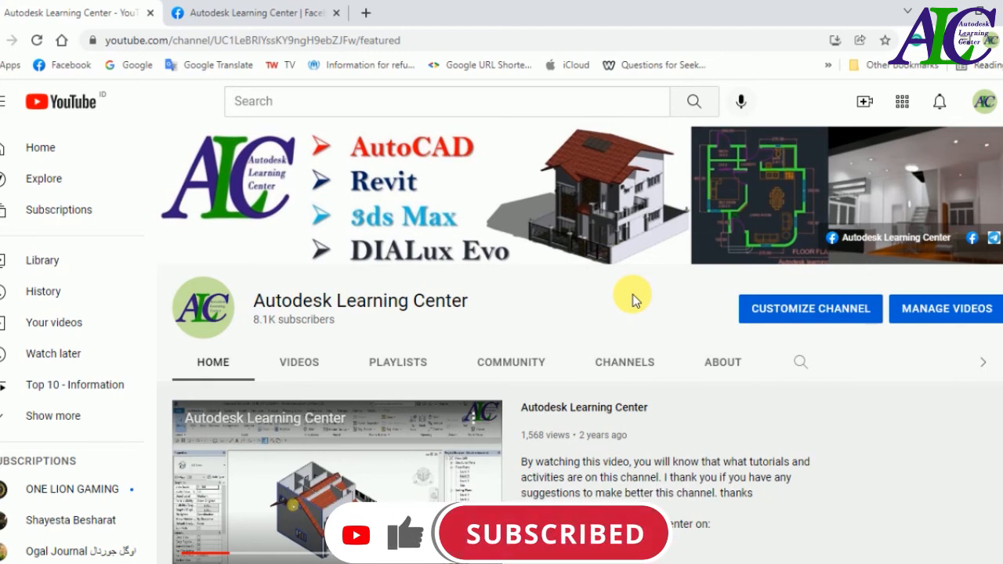